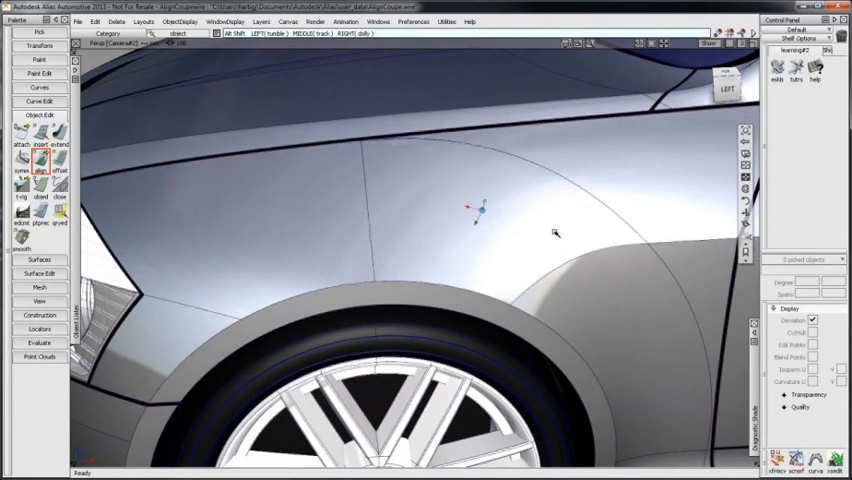
# Align the wheel-arch surface to the fender edge with Edge type and return to shaded display.
pyautogui.click(40, 168)
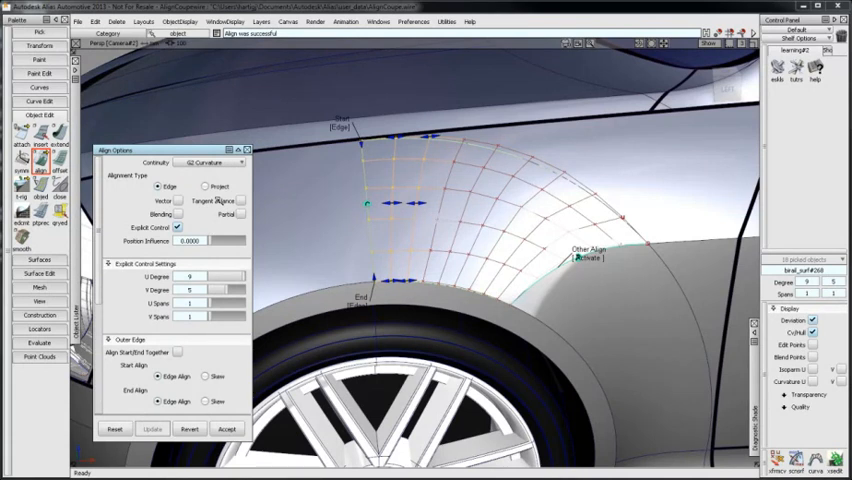
pyautogui.click(590, 260)
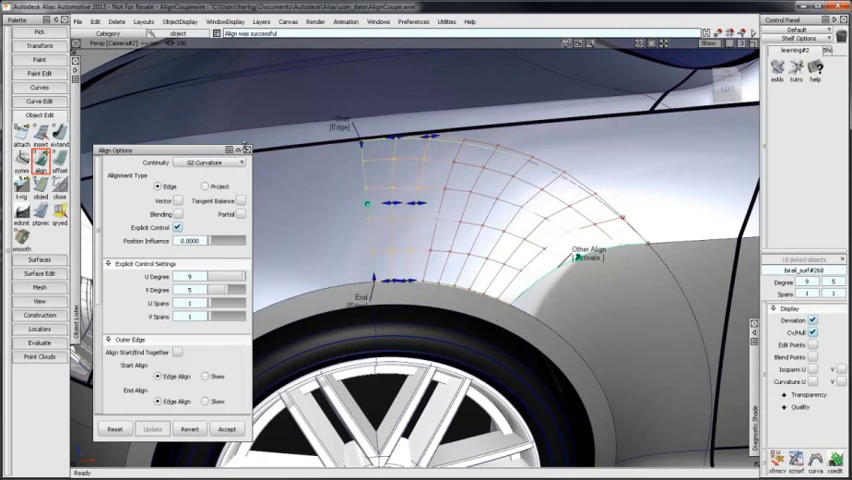
pyautogui.rightClick(248, 200)
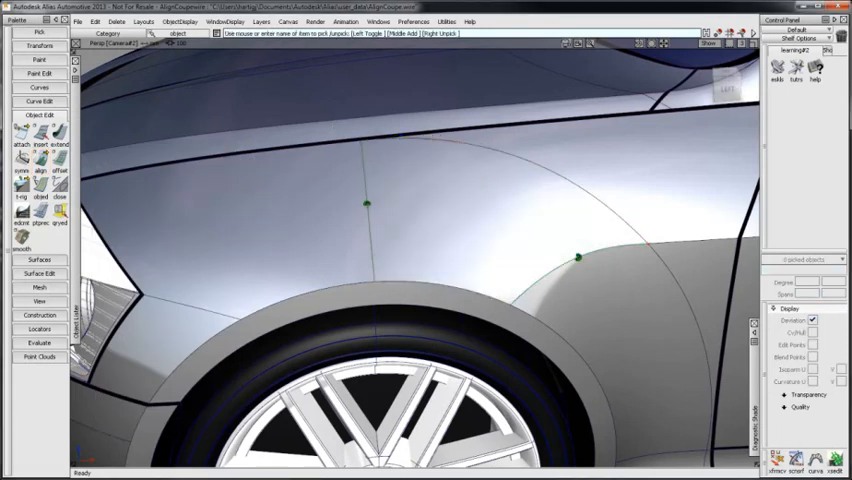
# Redo the wheel-arch alignment with Alignment Type switched from Edge to Project.
pyautogui.click(58, 220)
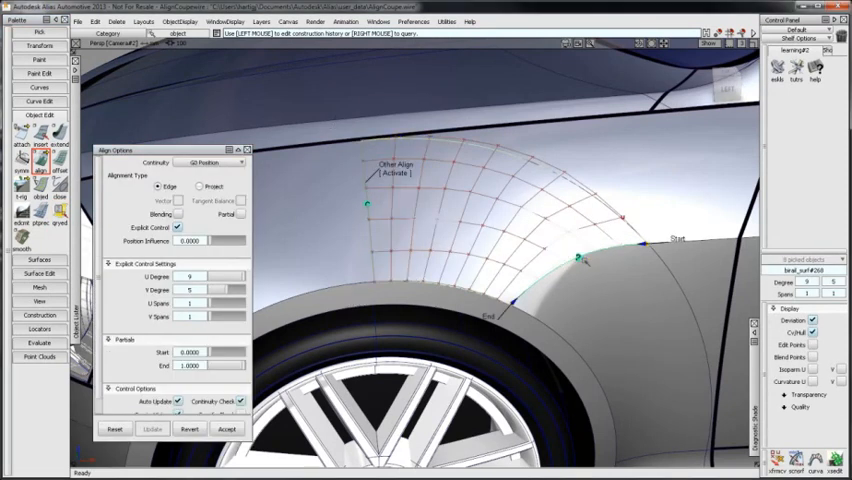
pyautogui.click(198, 162)
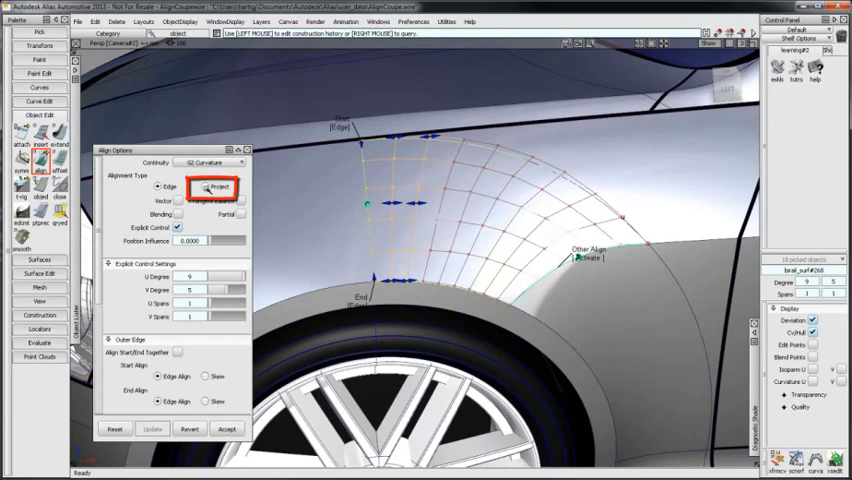
pyautogui.click(188, 188)
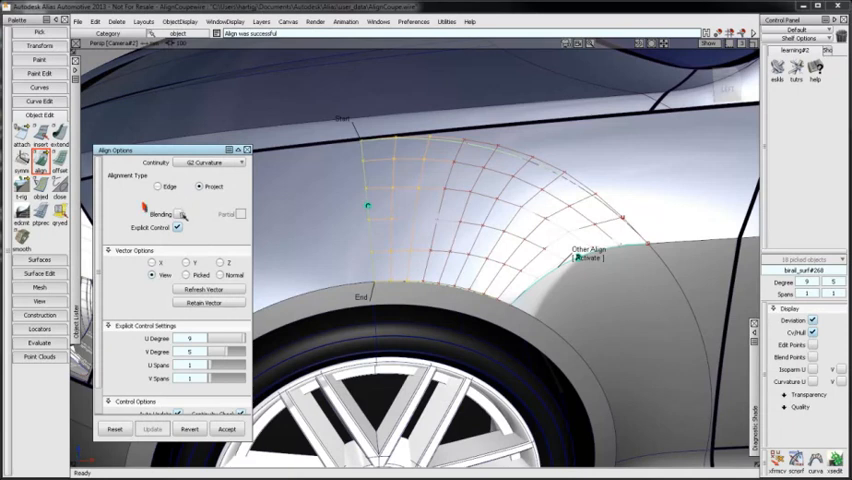
pyautogui.click(184, 216)
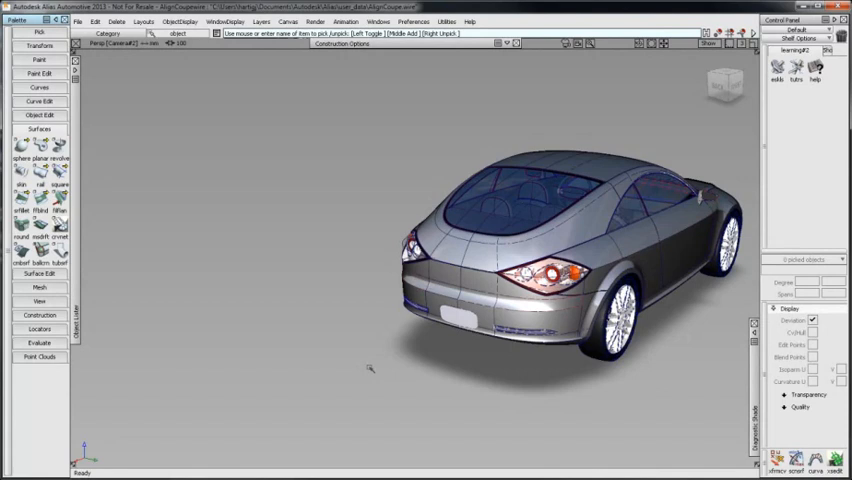
pyautogui.moveTo(376, 368)
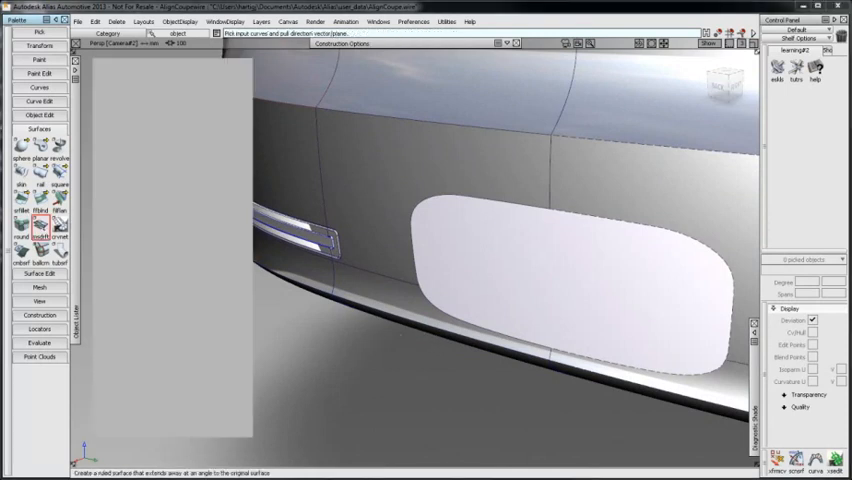
# Build a Multi-surface Draft flange around the rear fascia opening's trim edges.
pyautogui.click(38, 236)
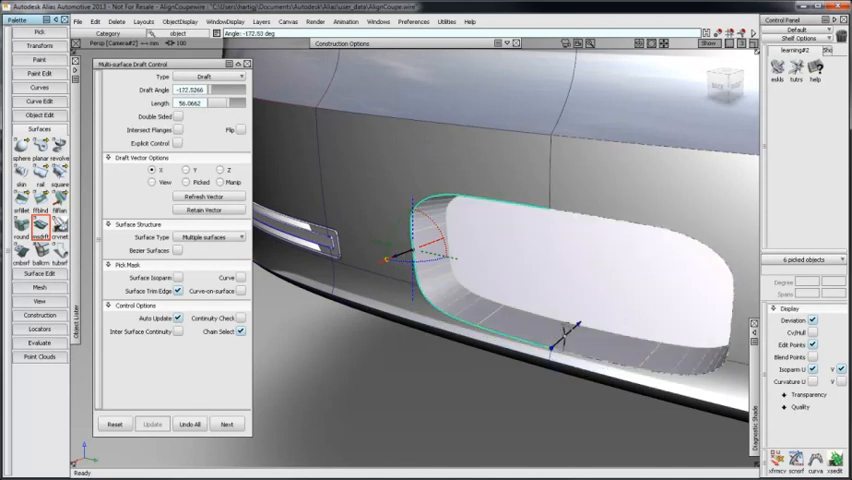
pyautogui.click(210, 90)
pyautogui.write('-180.0000')
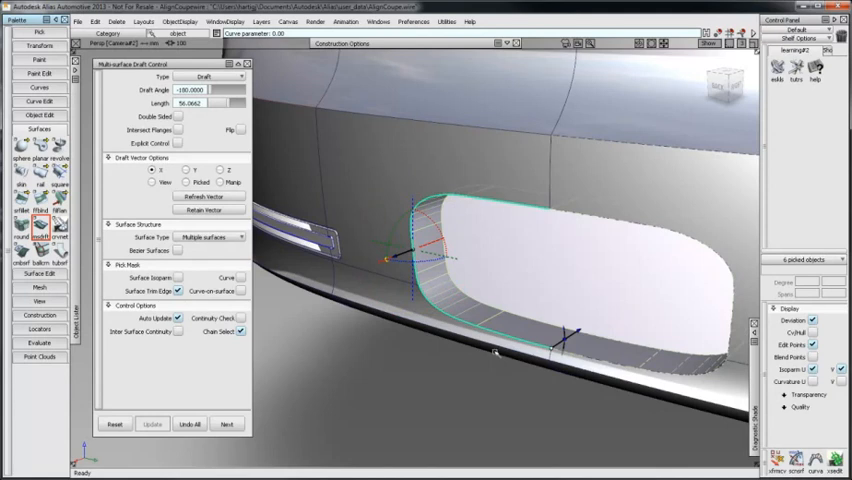
pyautogui.moveTo(490, 352)
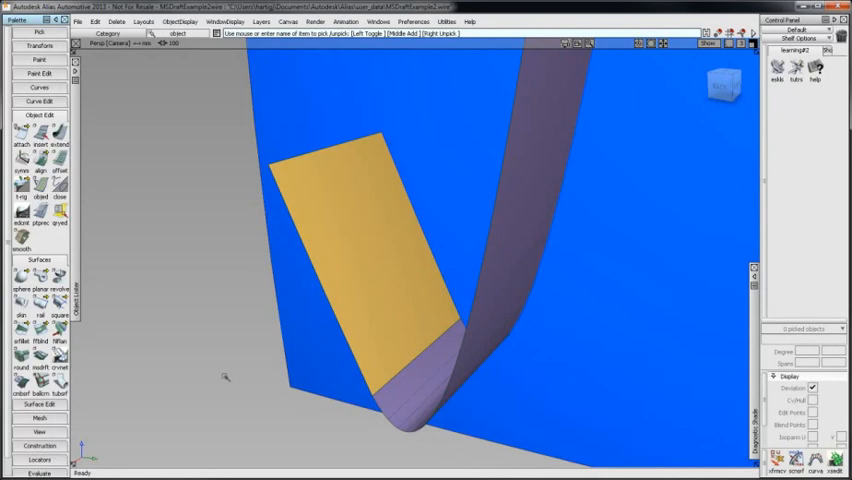
# Reopen the strip's Multi-surface Draft settings and toggle Auto Update near the Continuity Check option.
pyautogui.click(60, 222)
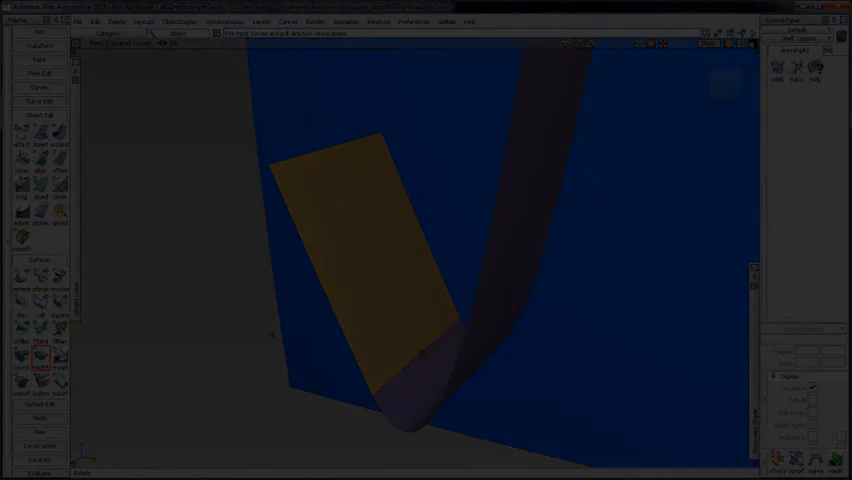
pyautogui.click(40, 368)
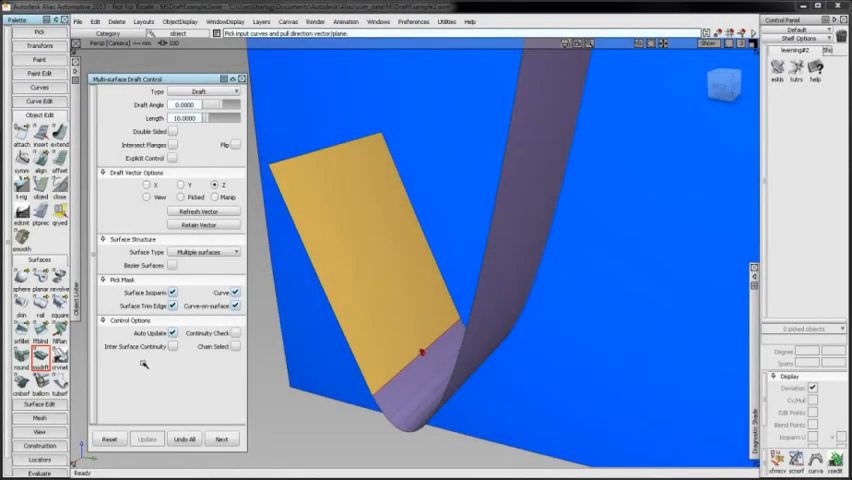
pyautogui.click(156, 332)
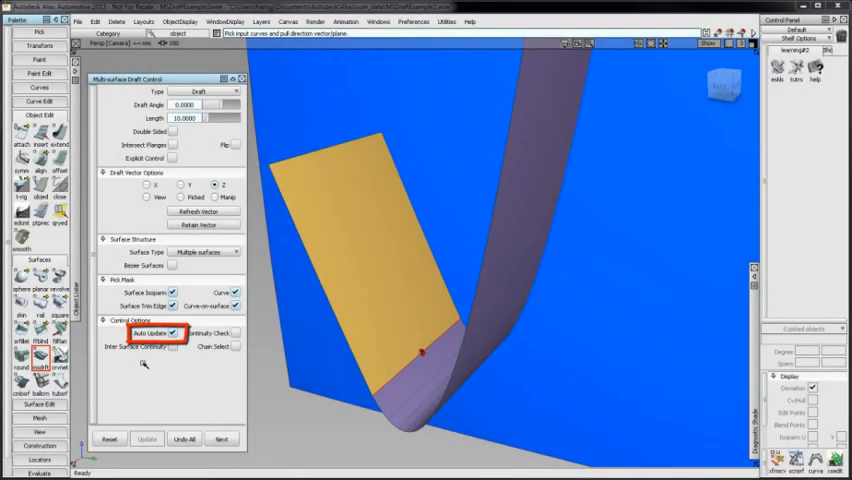